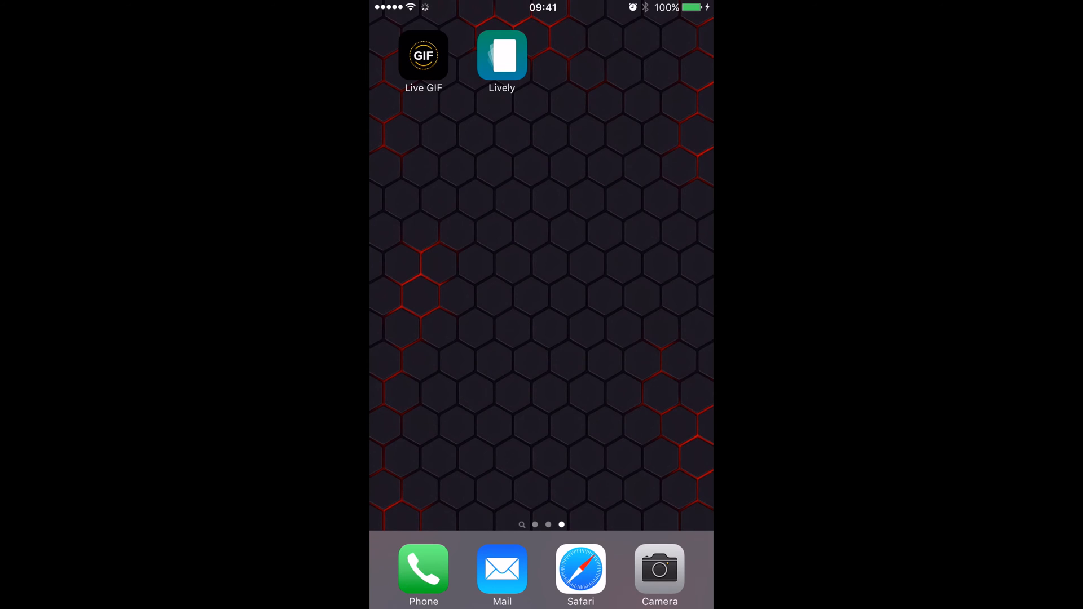
Launch Live GIF, preview the lamp Live Photo as a GIF and bring up its share sheet.
click(423, 55)
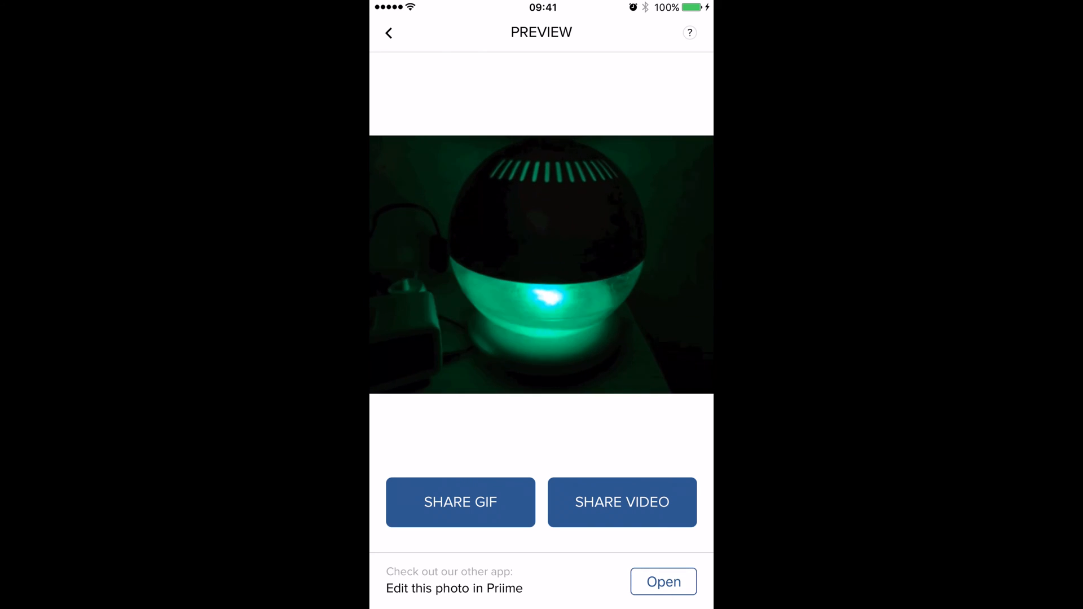
click(460, 502)
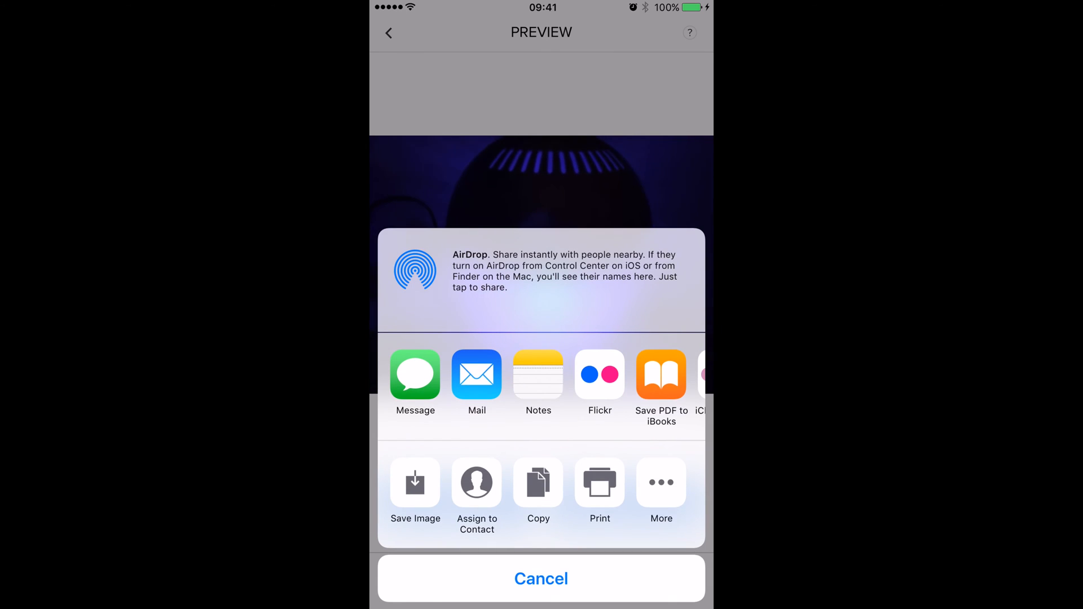
Choose an option in the share sheet, then leave Live GIF and launch Lively.
click(541, 579)
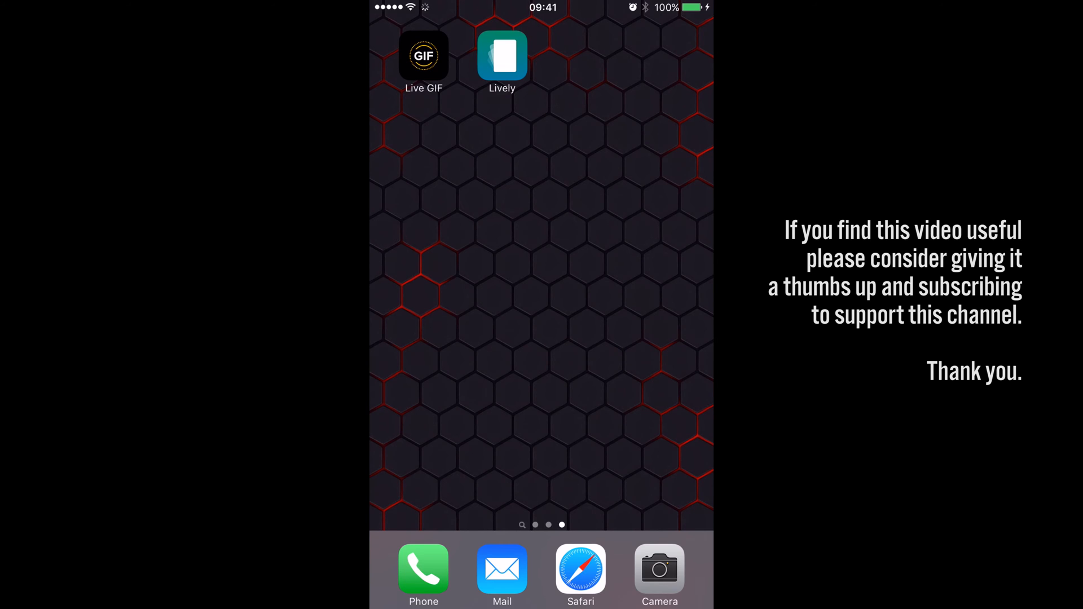
click(502, 55)
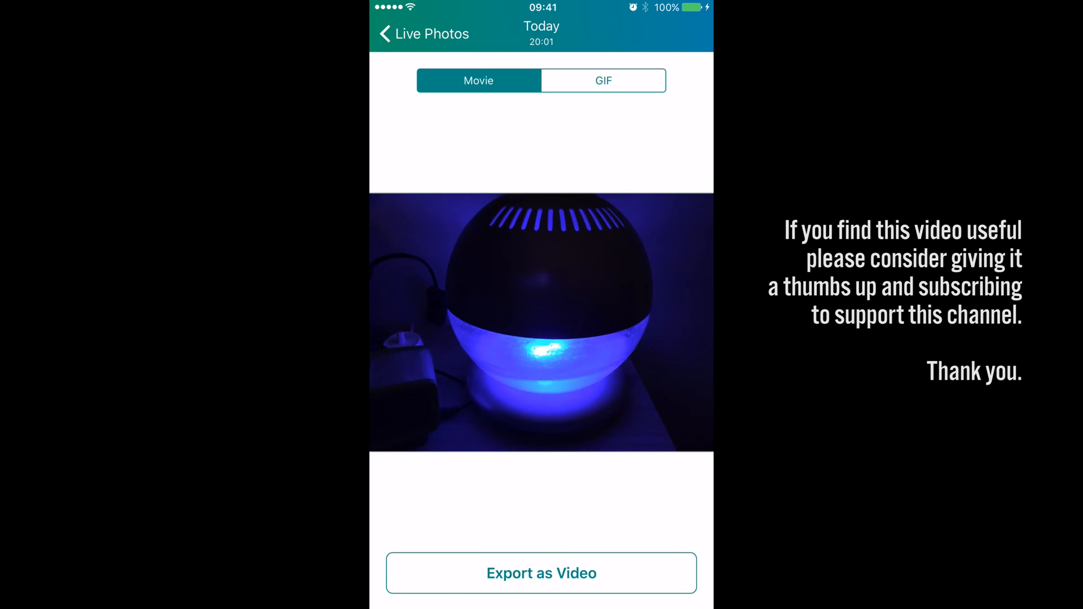
Switch the lamp Live Photo from movie to GIF output and open its playback and size settings.
click(602, 81)
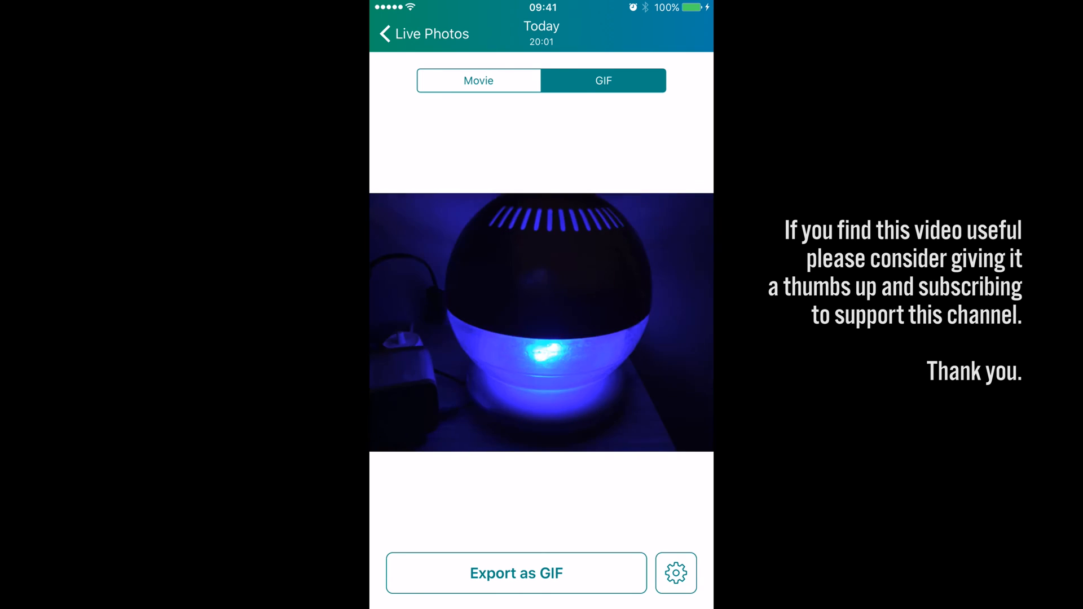
click(676, 573)
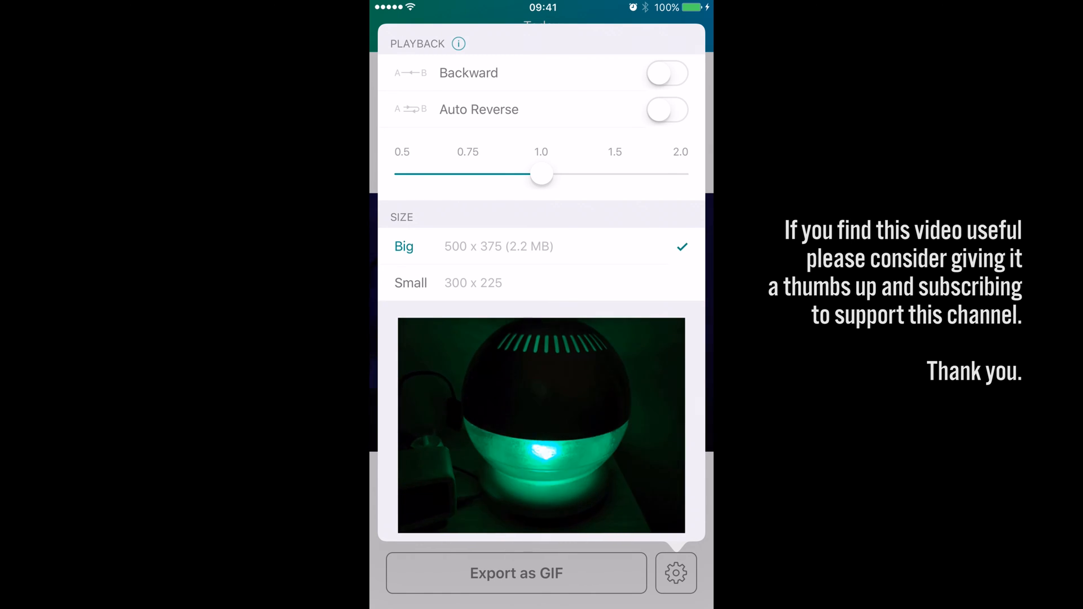
Toggle Backward playback on, turn it off again, and dismiss the GIF settings popover.
click(666, 72)
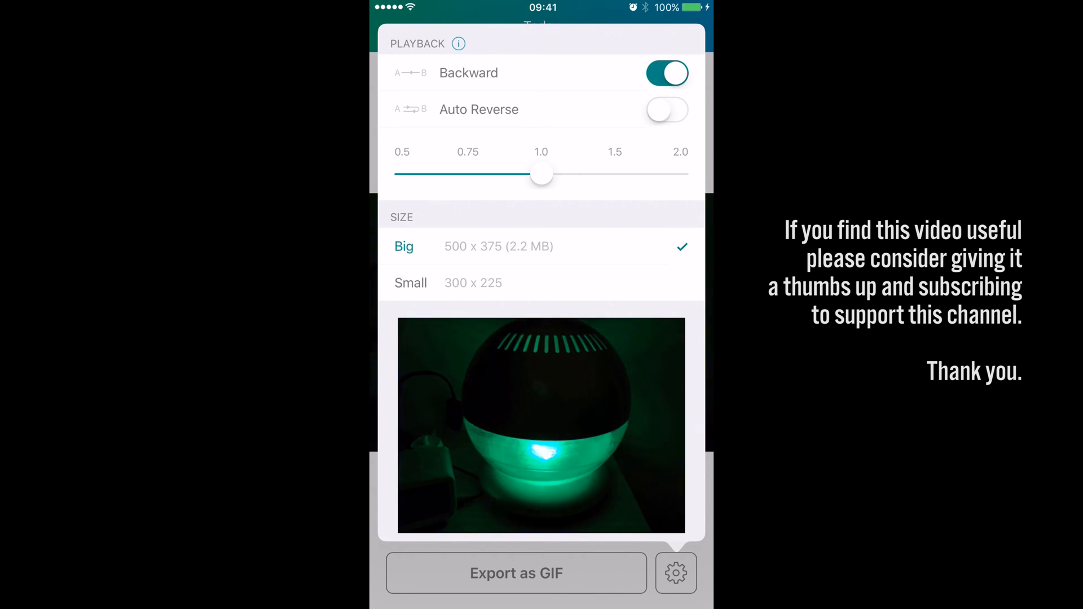
click(667, 72)
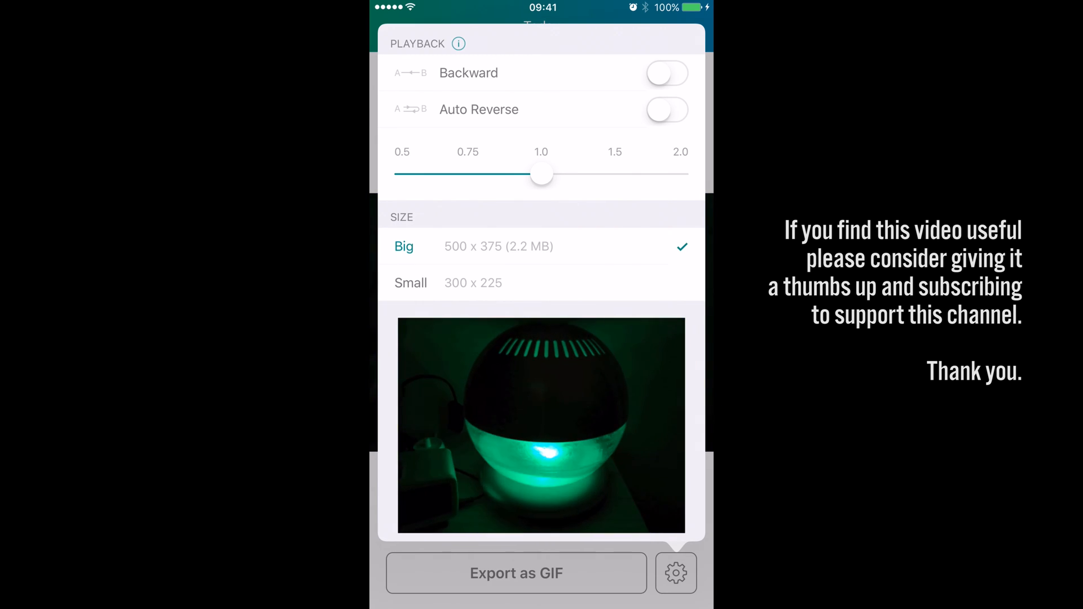
click(665, 110)
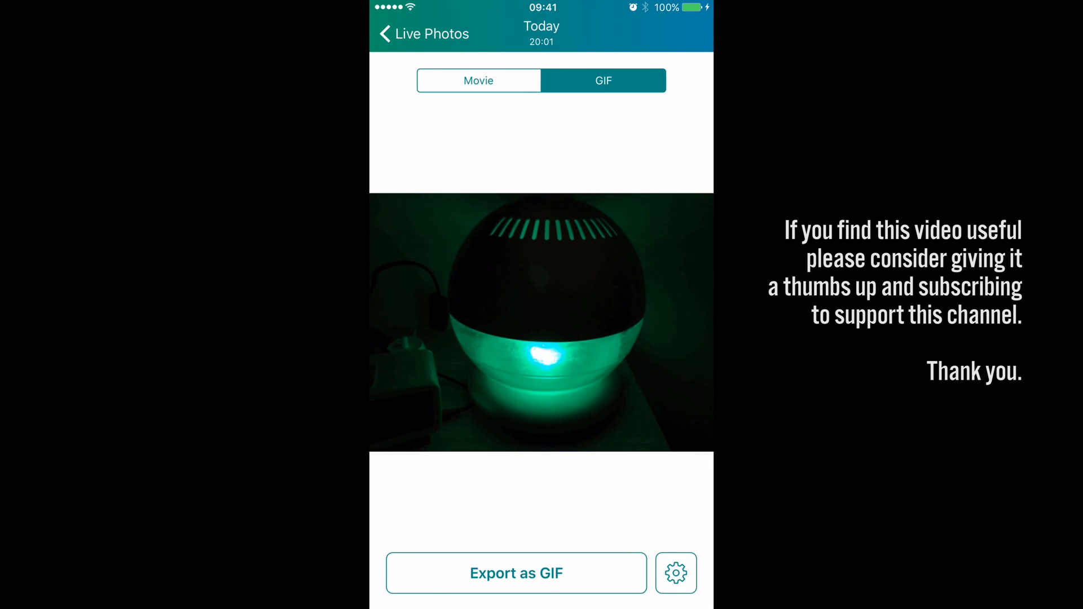
Export the lamp as a GIF, return to the home screen and peek at Lively's shortcuts.
click(515, 573)
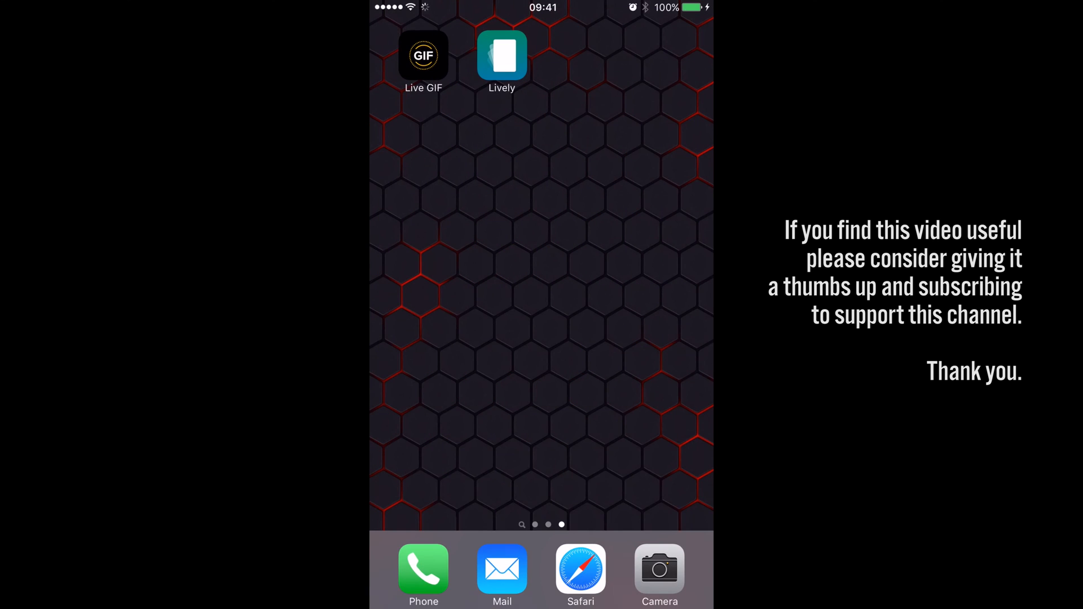
click(502, 55)
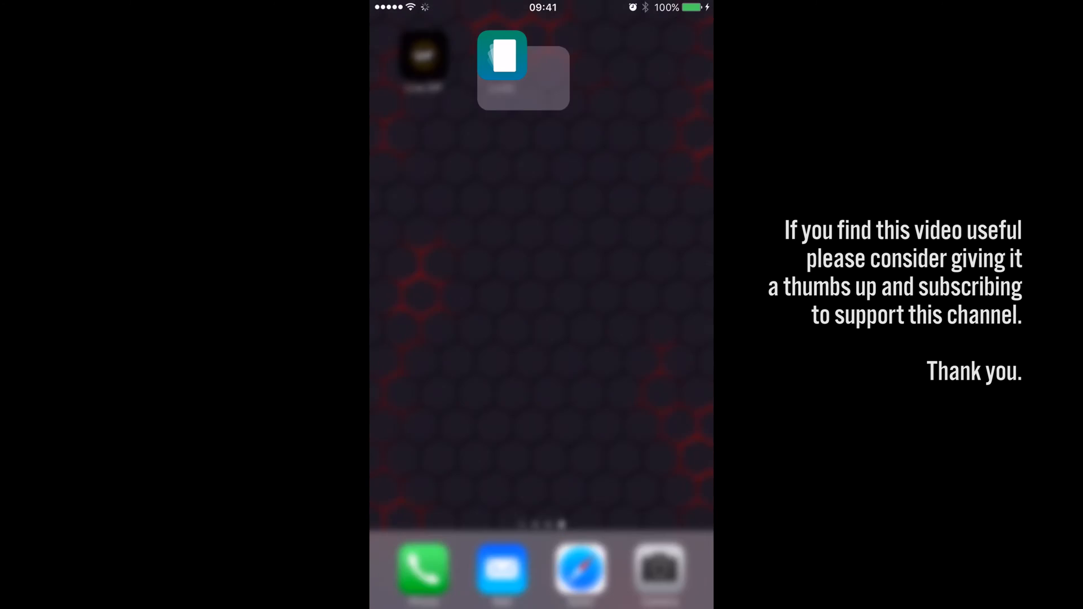
Show Live GIF's home-screen quick action for opening the latest converted Live Photo.
click(502, 56)
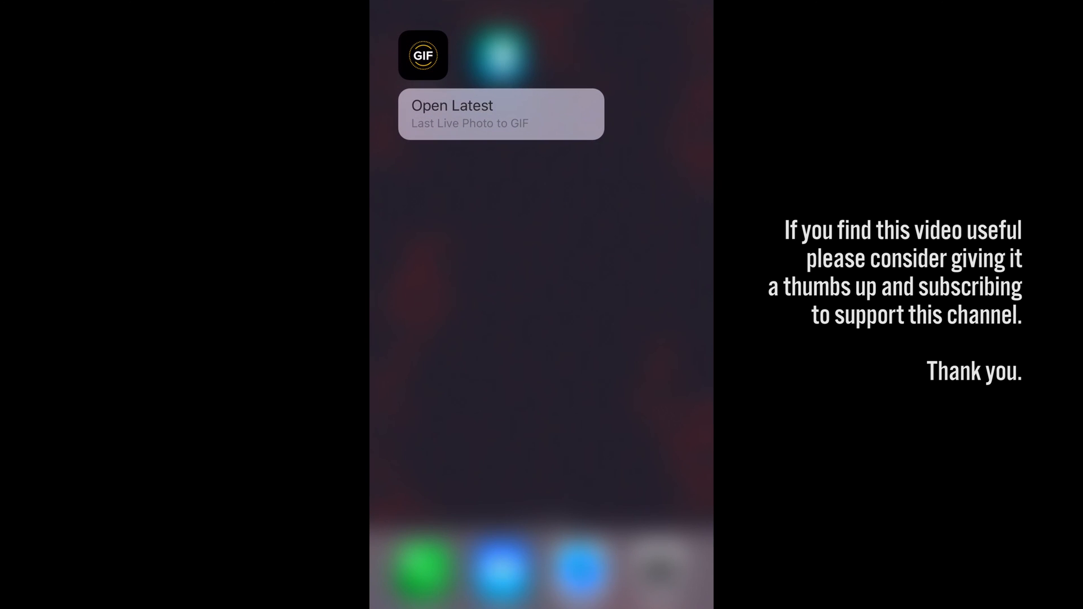